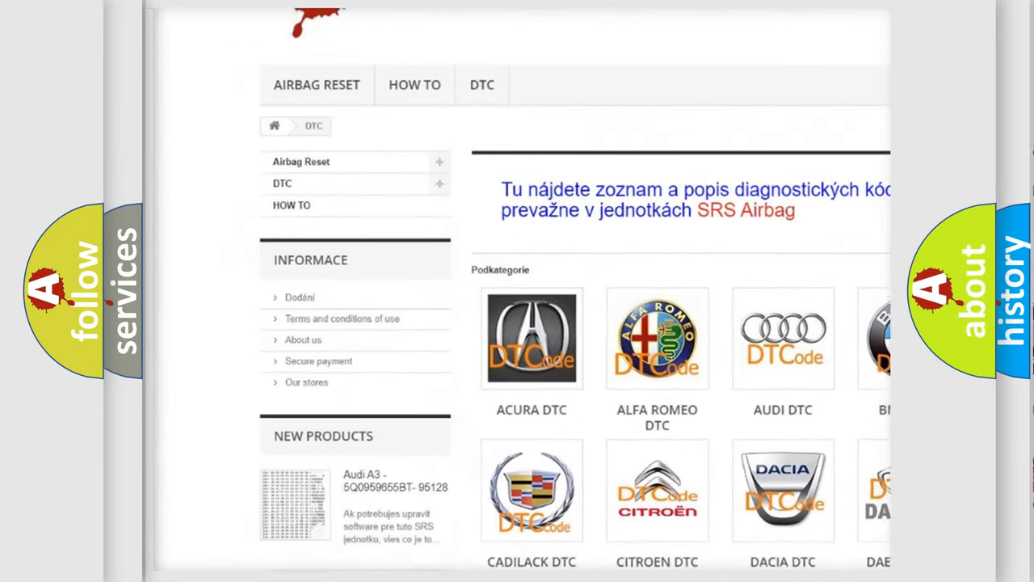
Step: Open the BMW DTC tile from the category grid to view its diagnostic code subcategories
{"action": "scroll", "scroll_direction": "down", "scroll_amount": 3}
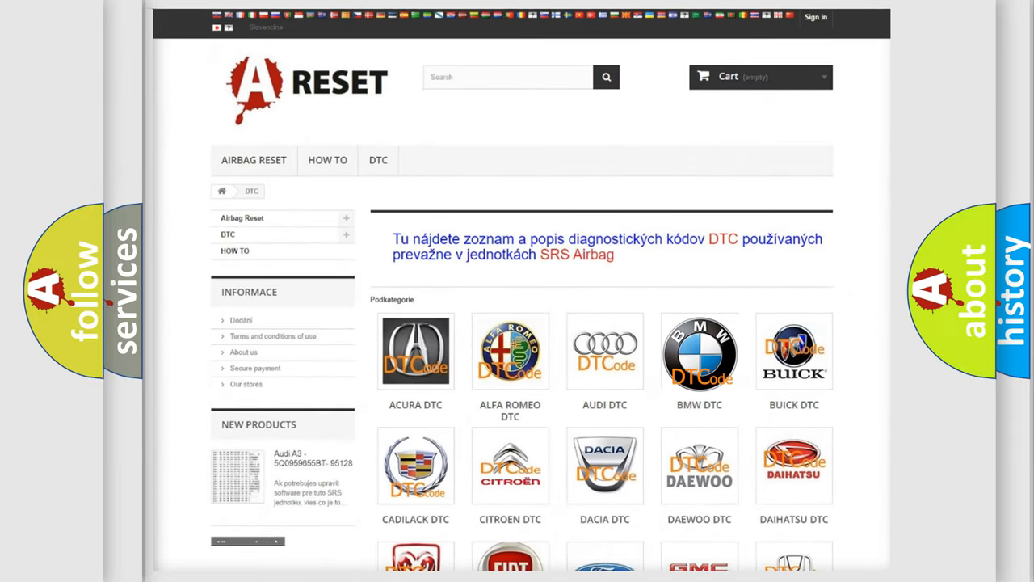
{"action": "left_click", "coordinate": [699, 351]}
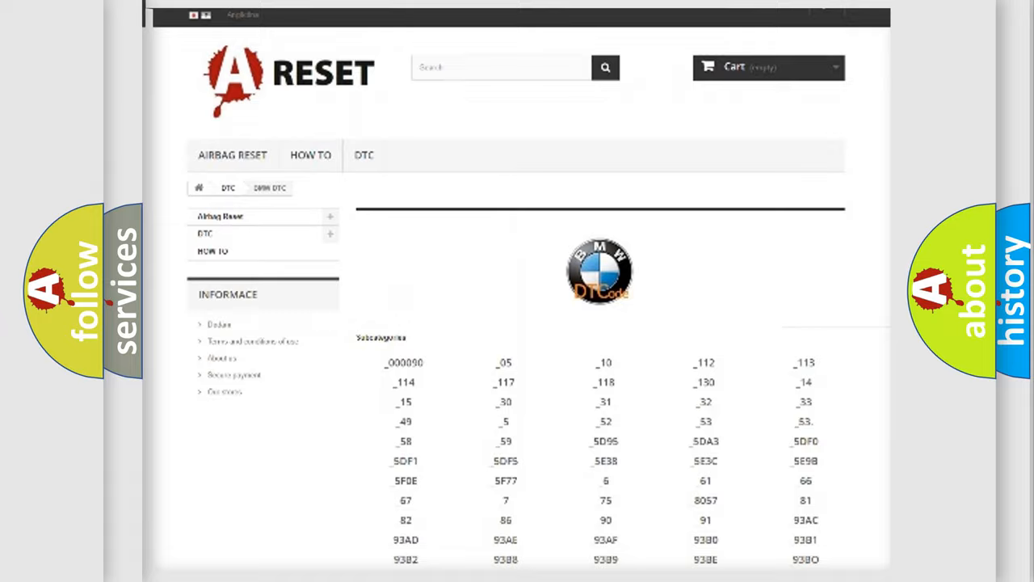